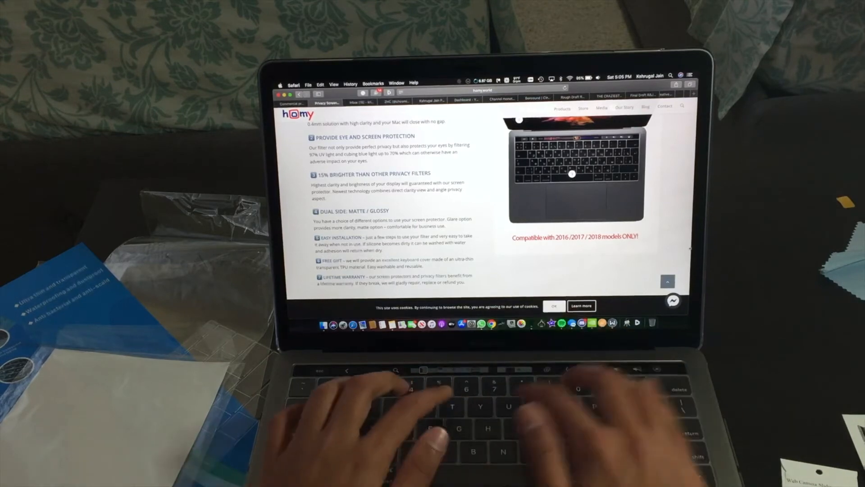
- Scroll down the Homy privacy filter product page before the start page appears
scroll("down", 3)
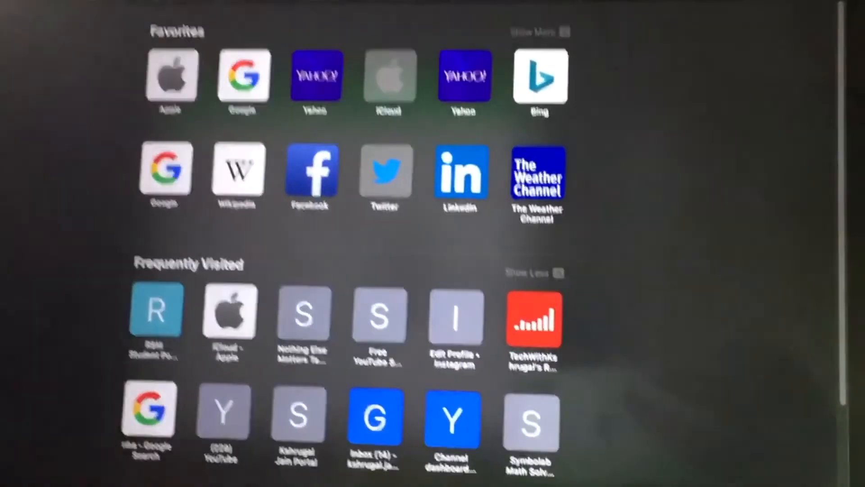
- Scroll down the Safari start page of Favorites and Frequently Visited sites
scroll("down", 3)
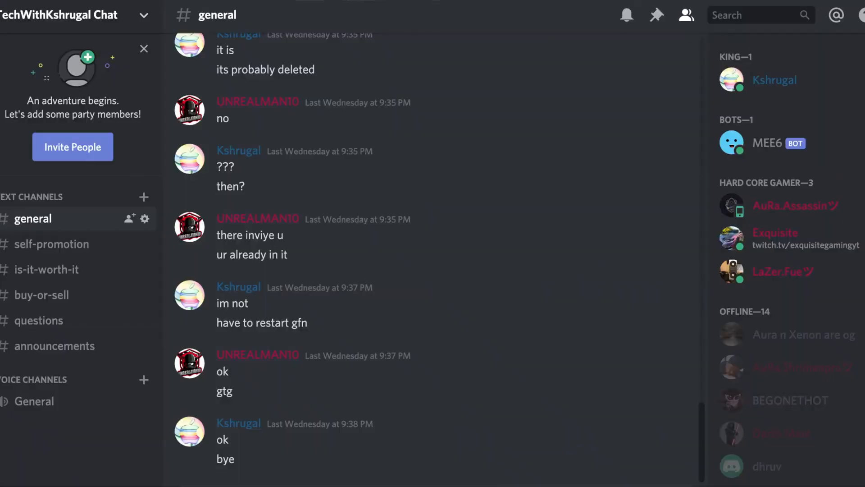
- Visit the self-promotion, buy-or-sell, questions and announcements channels in the sidebar
left_click(53, 245)
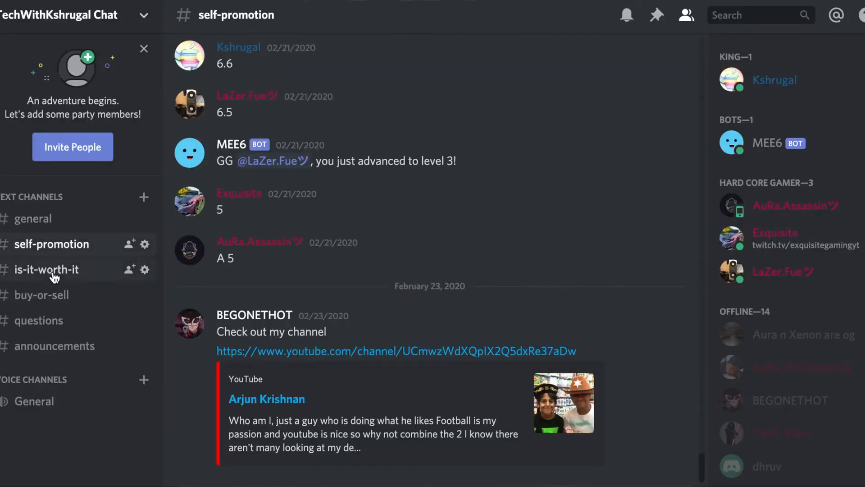
left_click(42, 295)
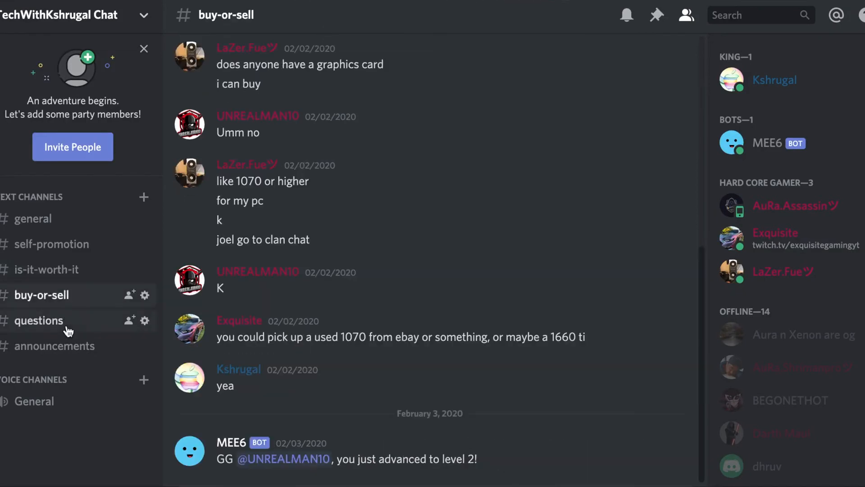
left_click(38, 320)
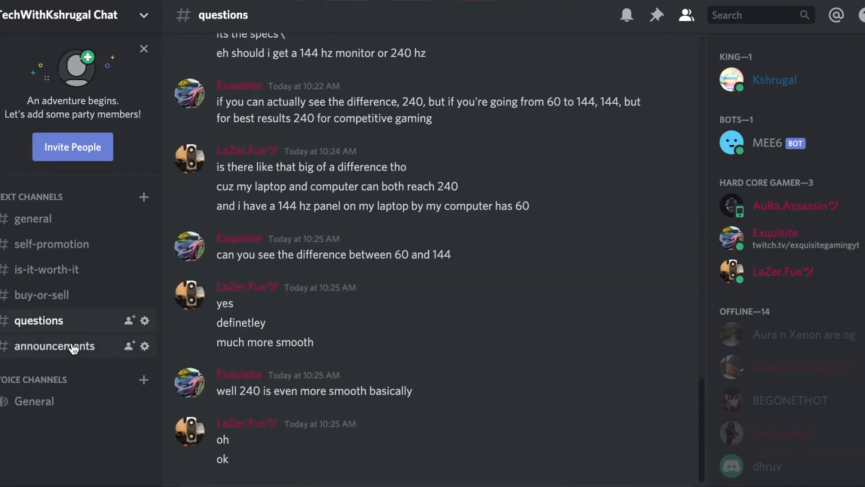
left_click(55, 345)
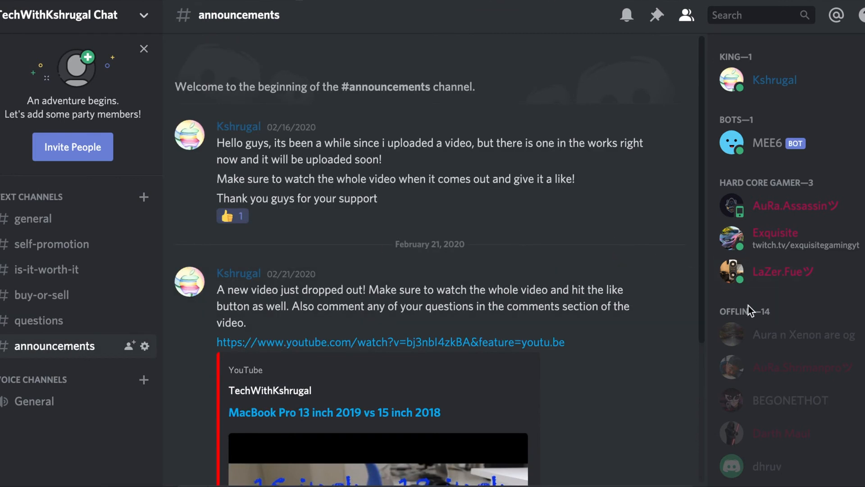